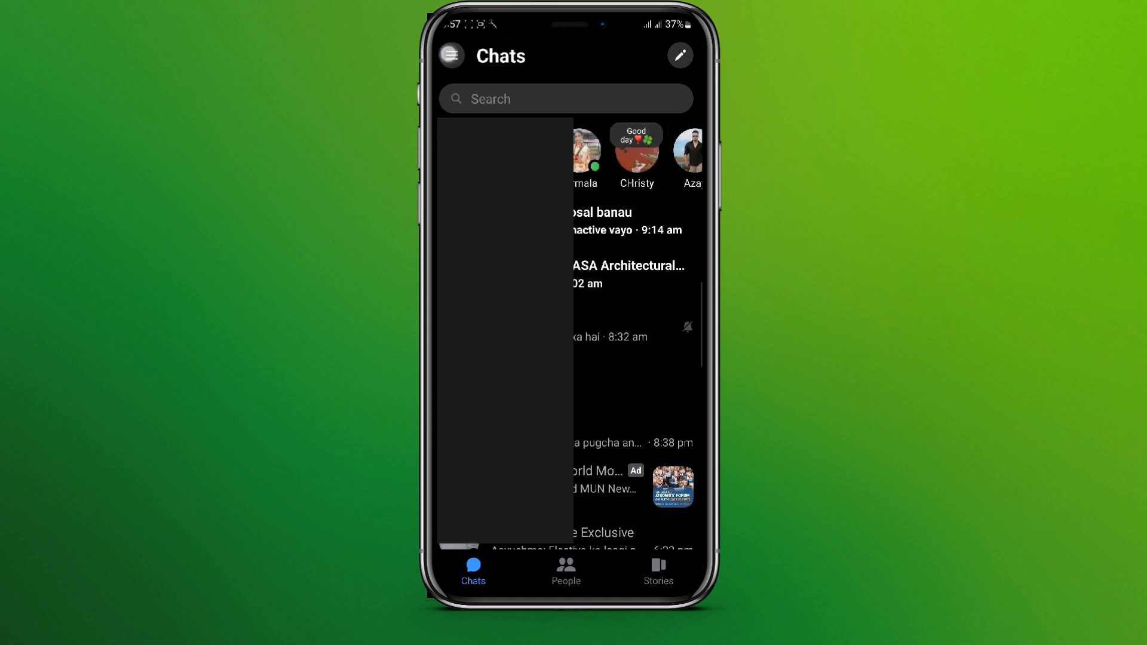
- Request chat heads from Messenger preferences and proceed to Android's 'Appear on top' permission list
left_click(450, 55)
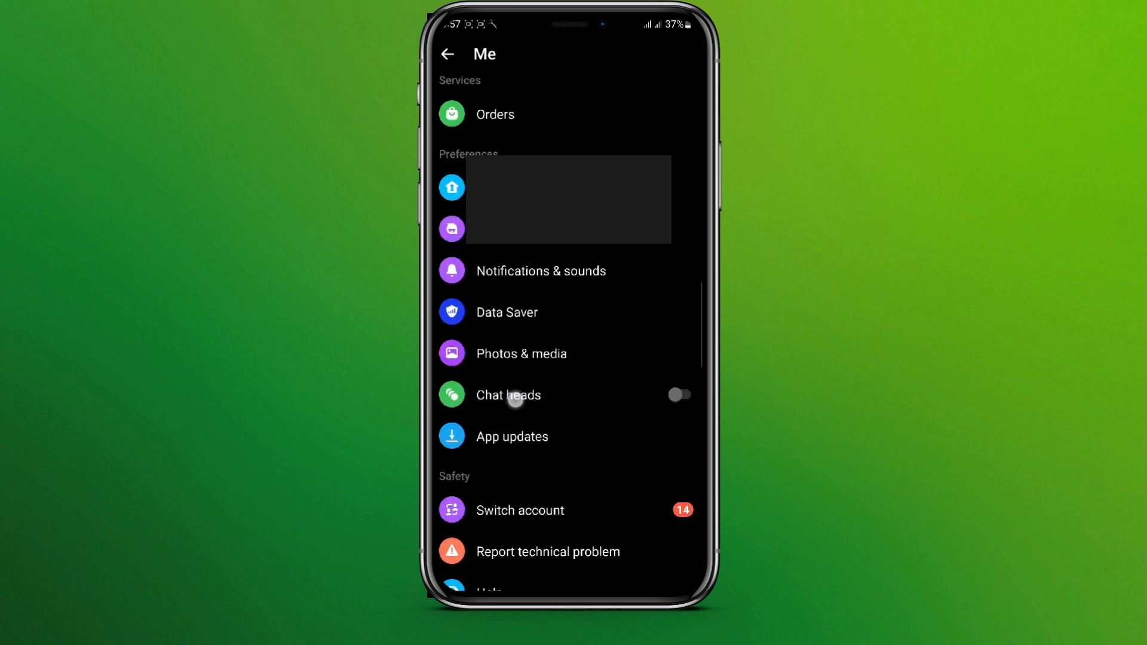
left_click(679, 395)
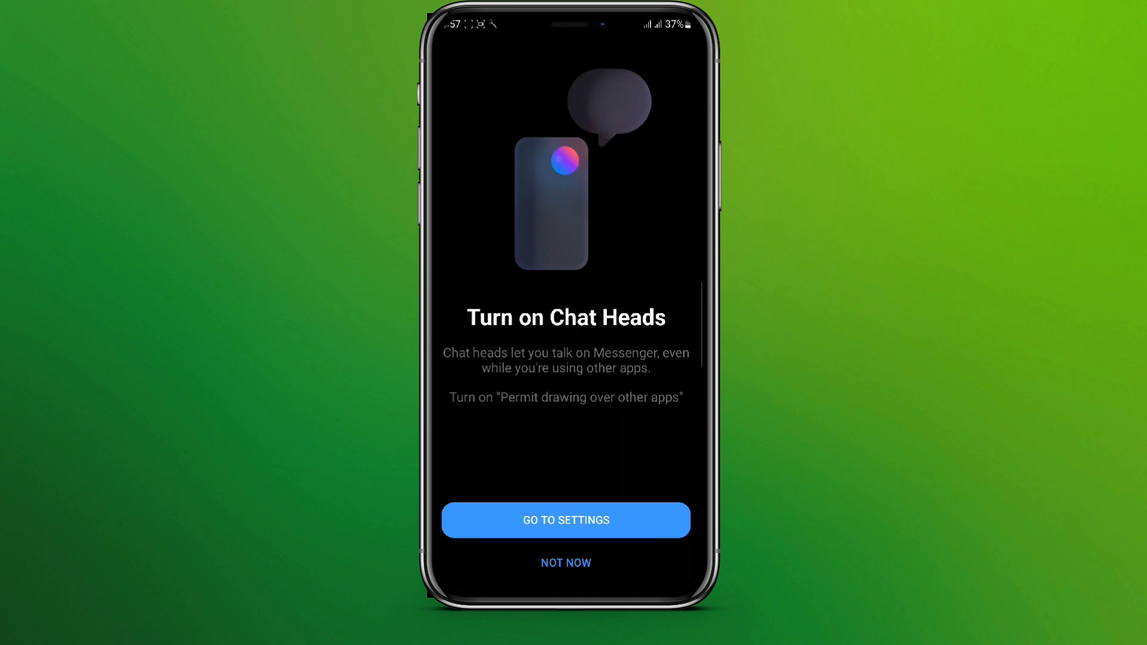
left_click(566, 520)
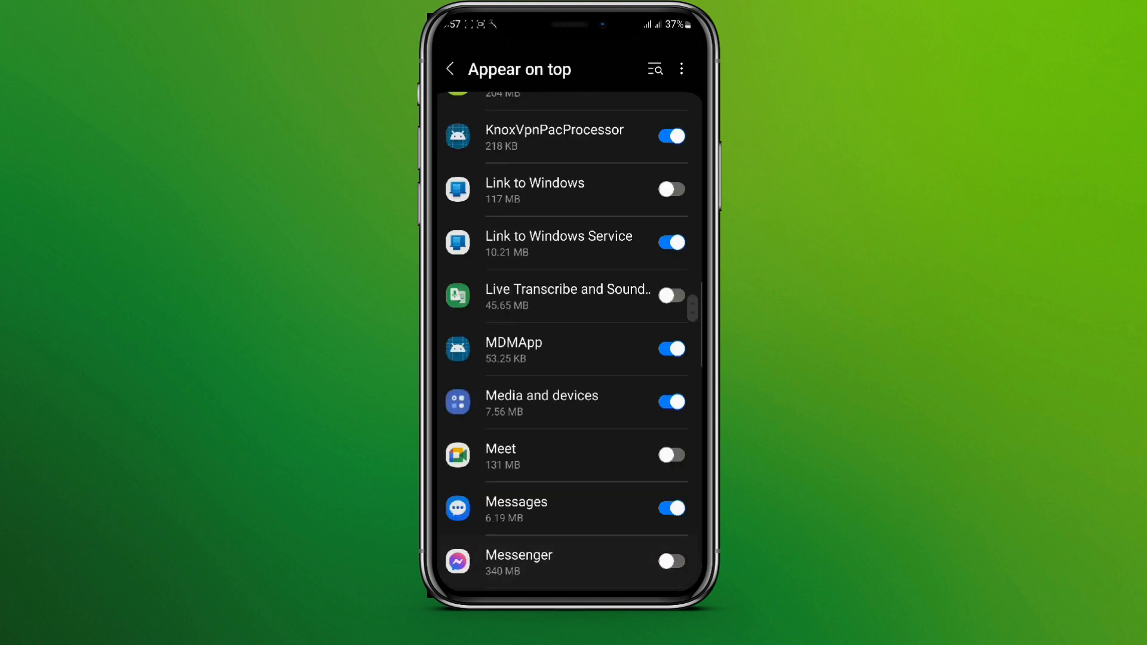
scroll("down", 3)
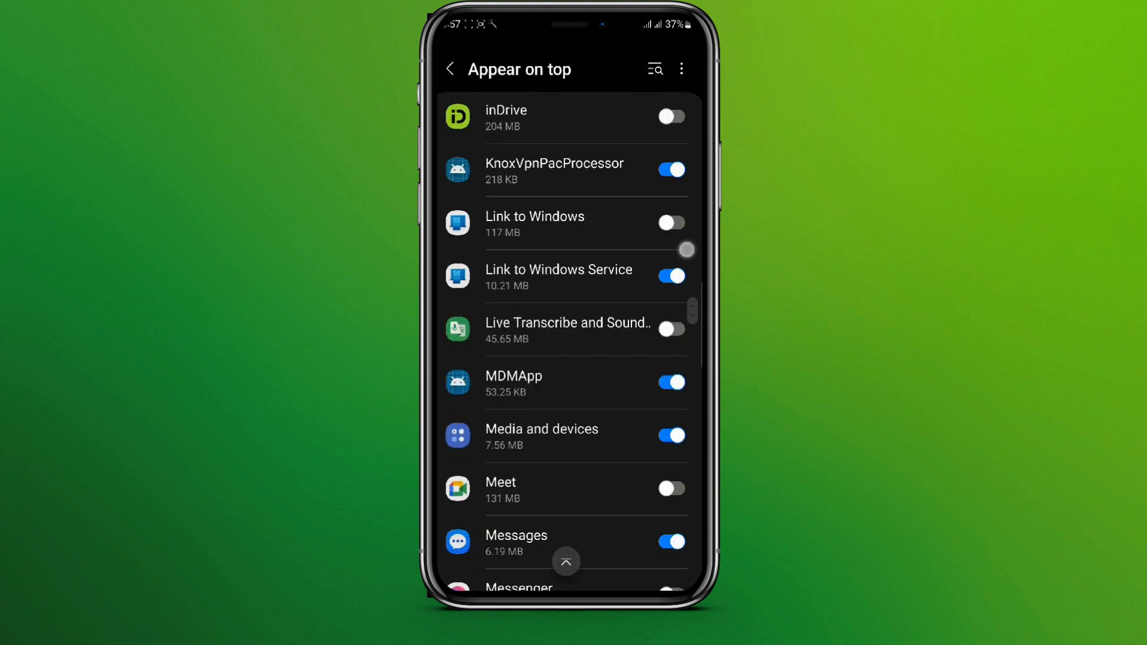
scroll("down", 3)
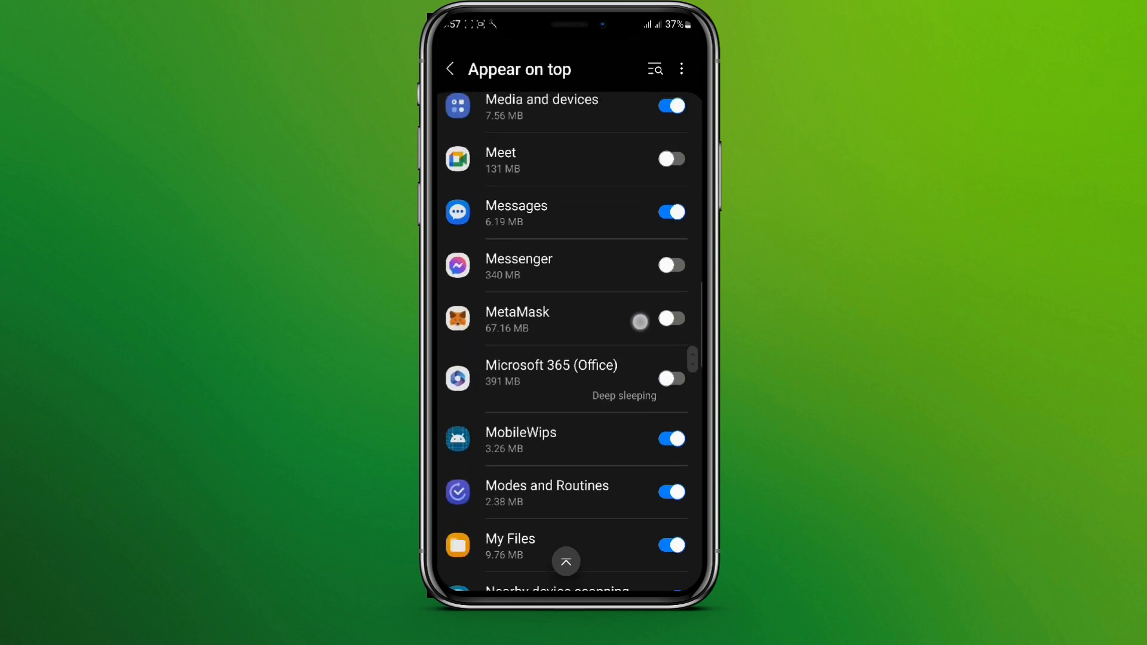